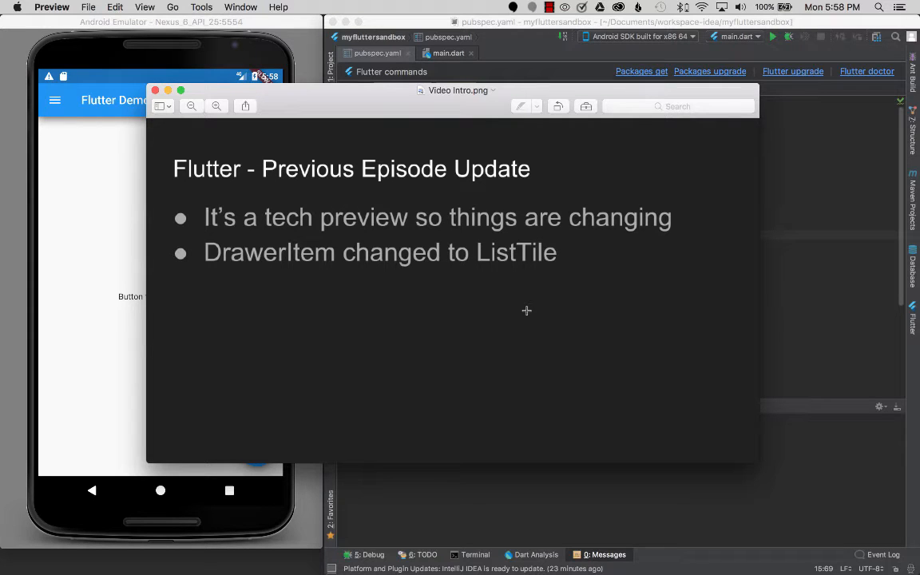
mouse_move(484, 307)
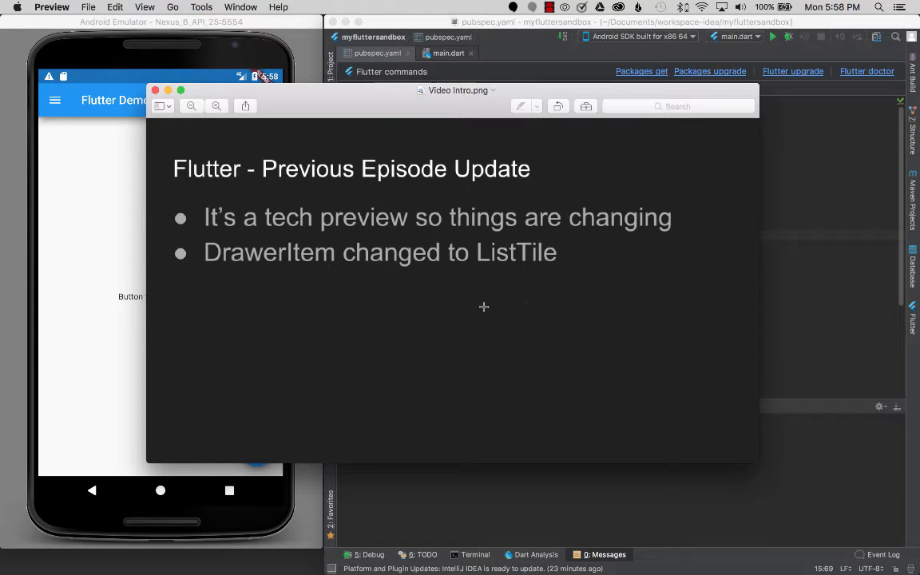
mouse_move(256, 274)
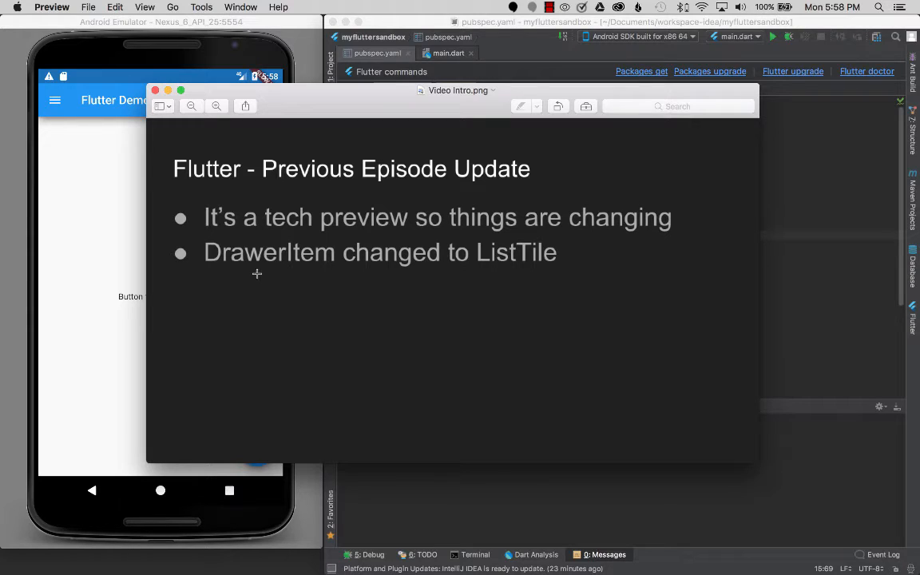
mouse_move(300, 297)
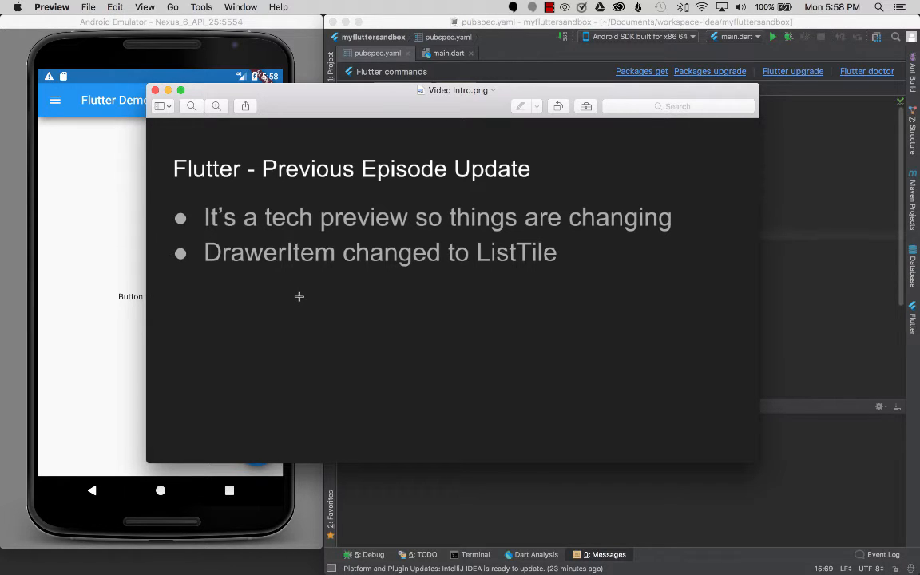
mouse_move(295, 288)
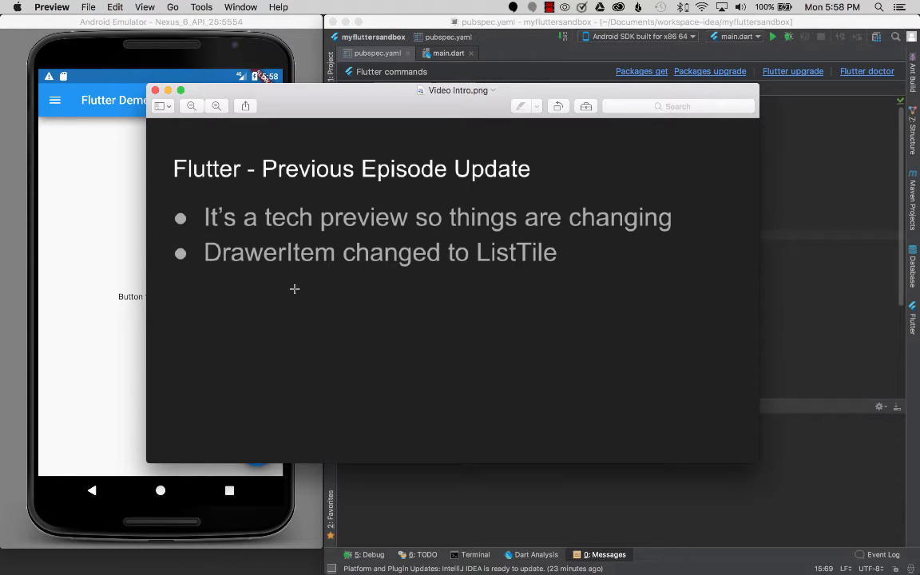
mouse_move(353, 269)
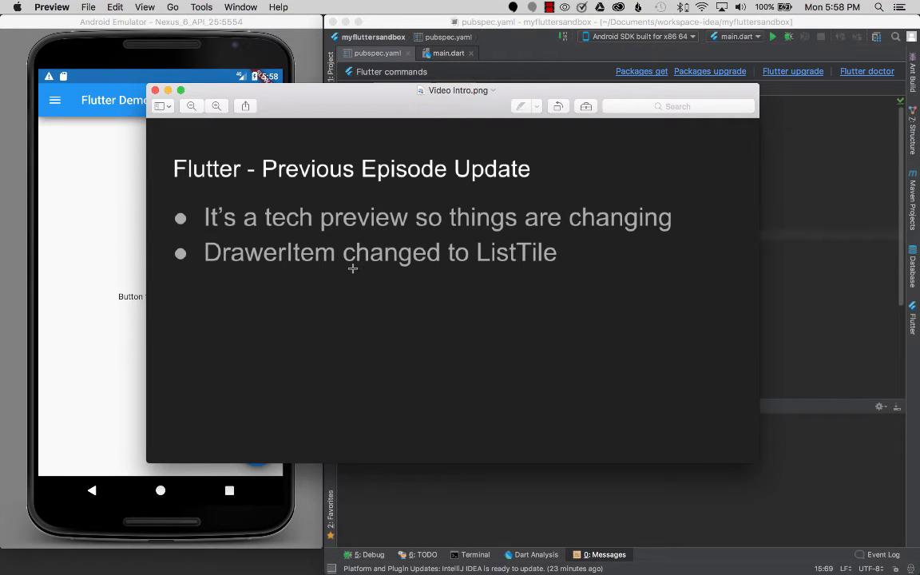
mouse_move(325, 310)
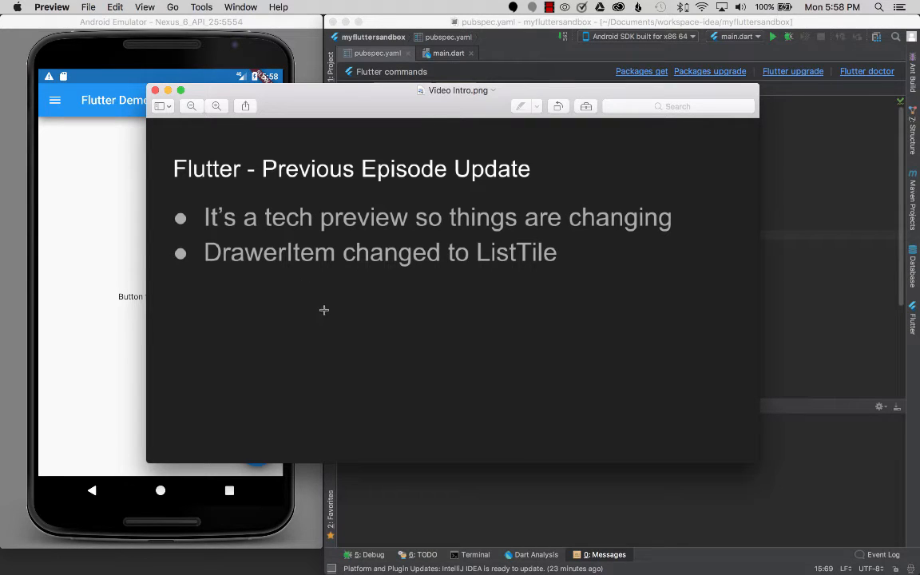
mouse_move(403, 324)
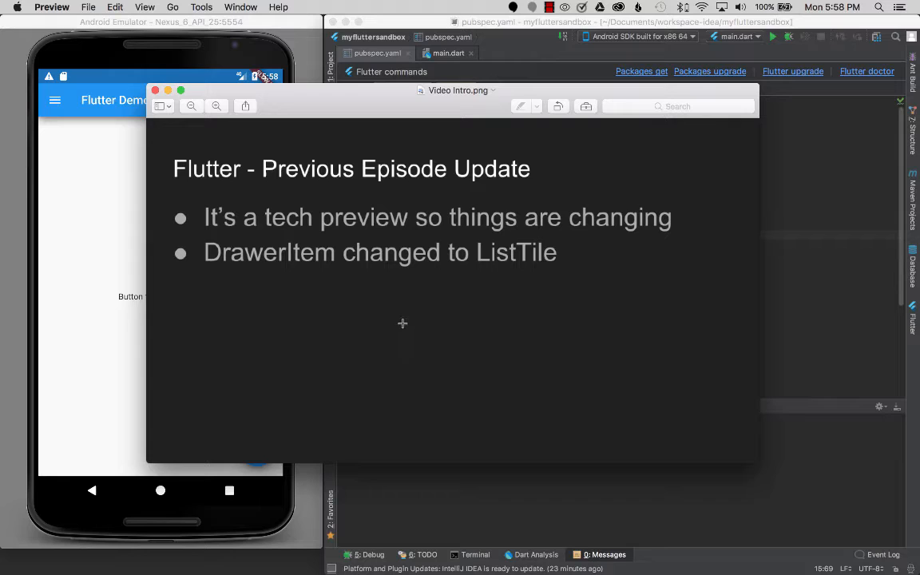
mouse_move(636, 272)
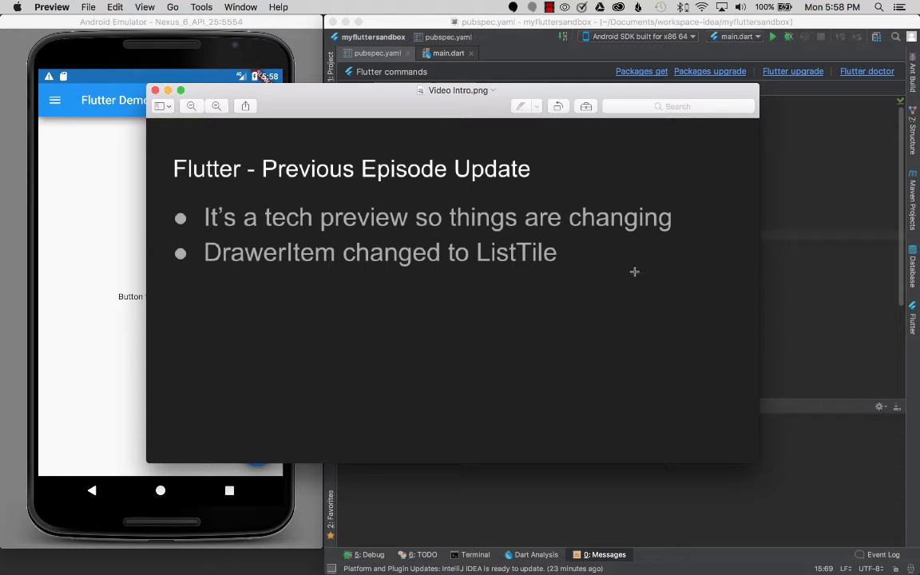
mouse_move(689, 258)
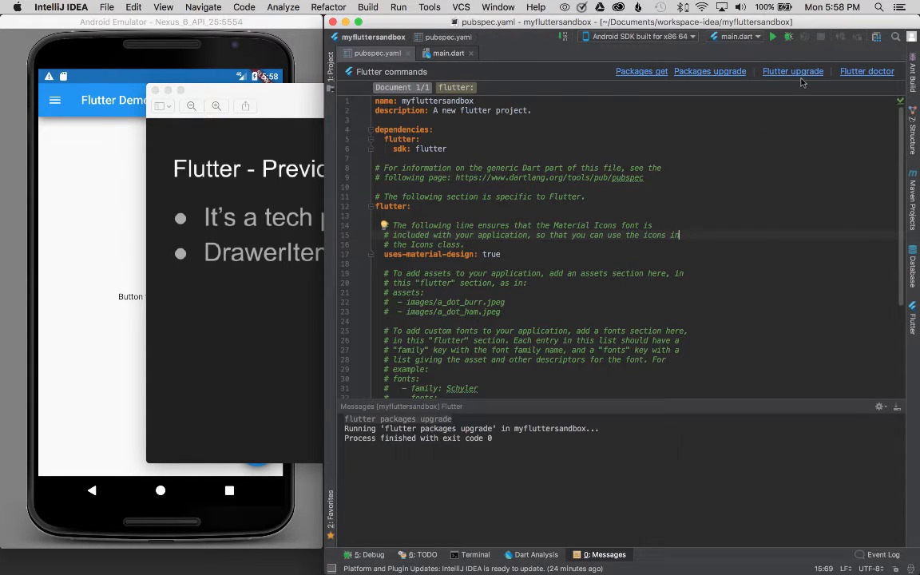
mouse_move(794, 79)
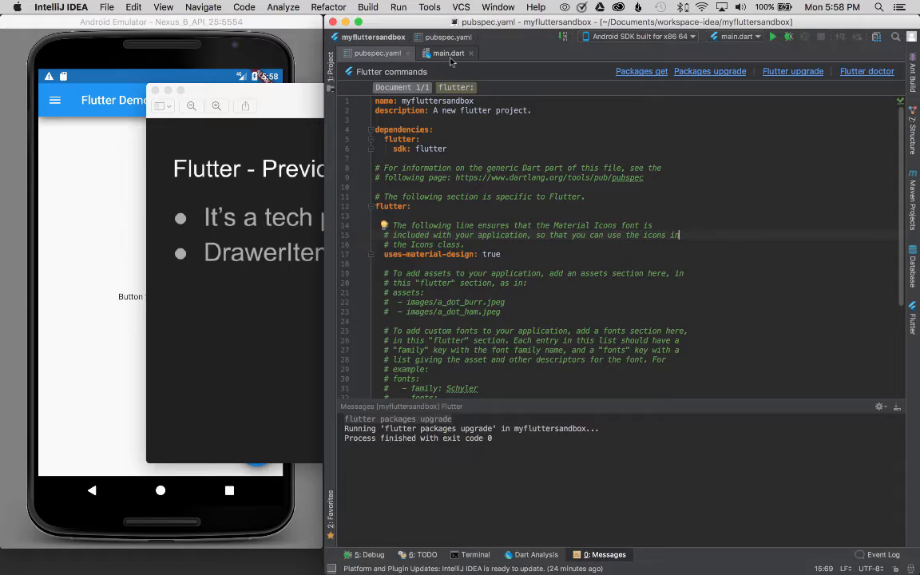
In main.dart, replace item1's DrawerItem with a ListTile using item1Icon, item1Text and onTap
left_click(448, 53)
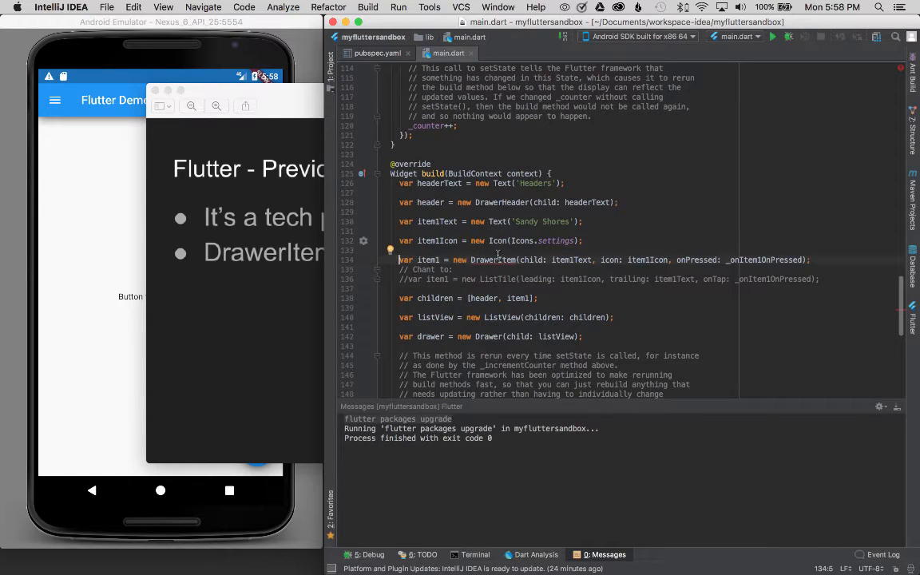
double_click(492, 260)
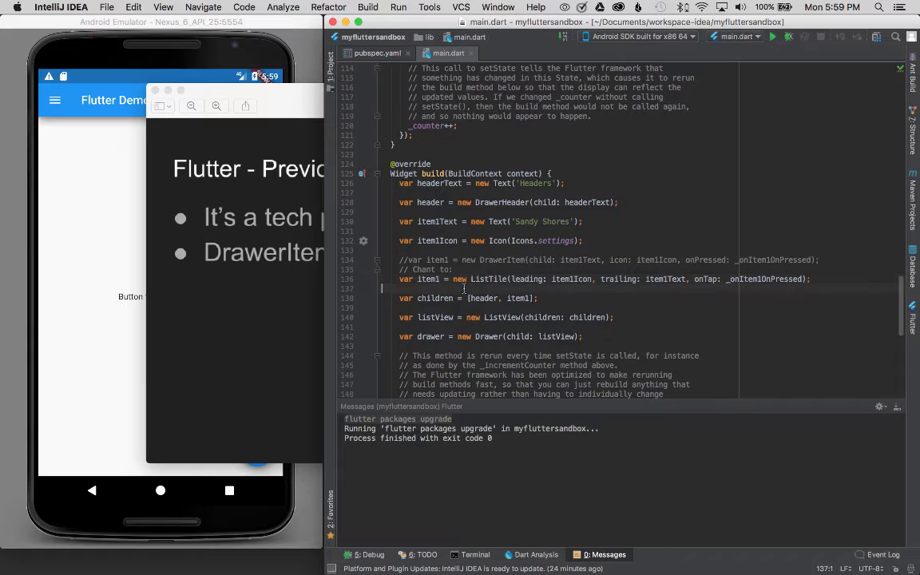
double_click(488, 279)
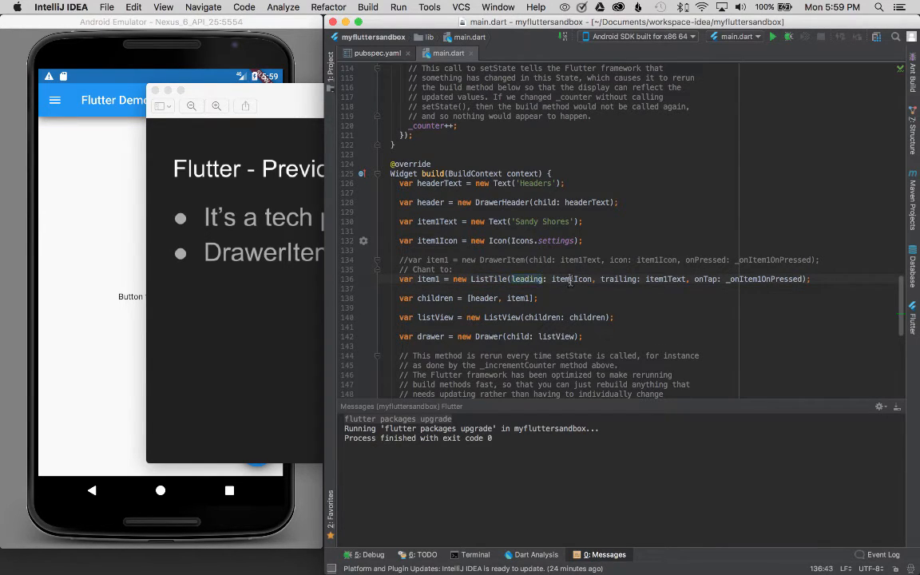
double_click(618, 279)
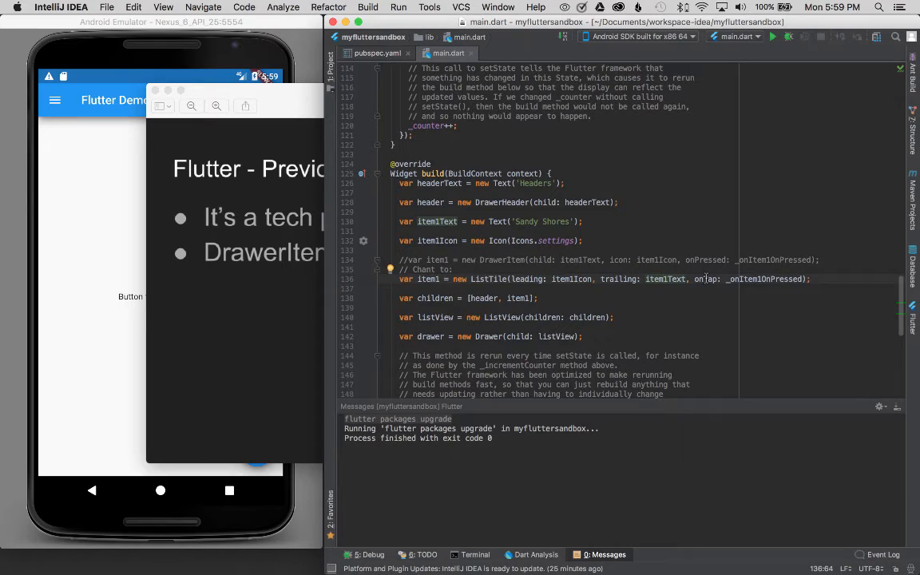
double_click(705, 279)
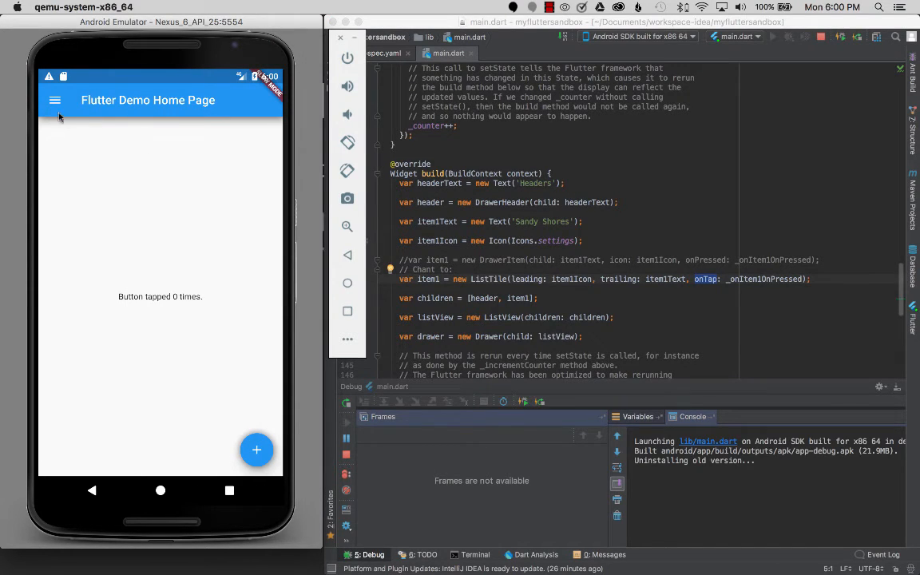
Open the emulator app's drawer to check the gear icon, then select ListTile in main.dart
left_click(54, 100)
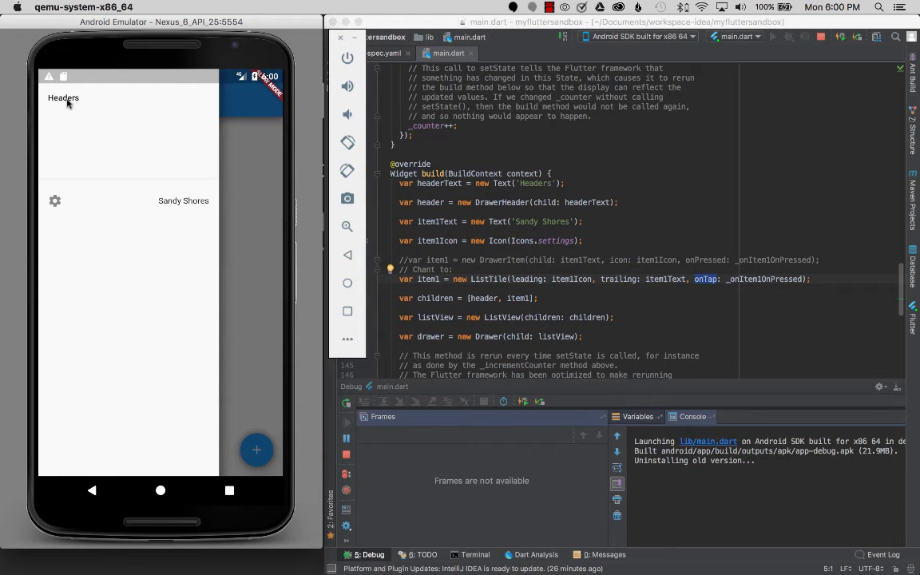
mouse_move(55, 207)
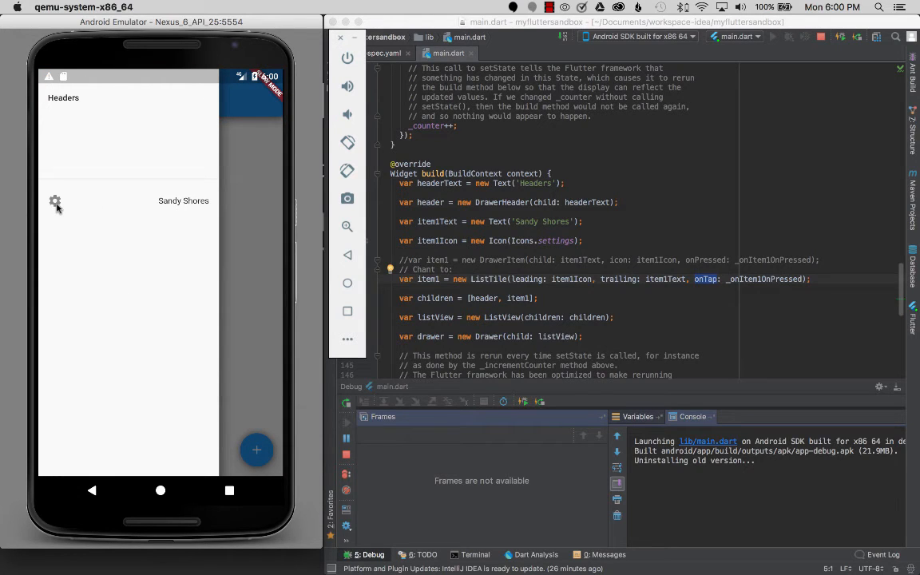
mouse_move(84, 246)
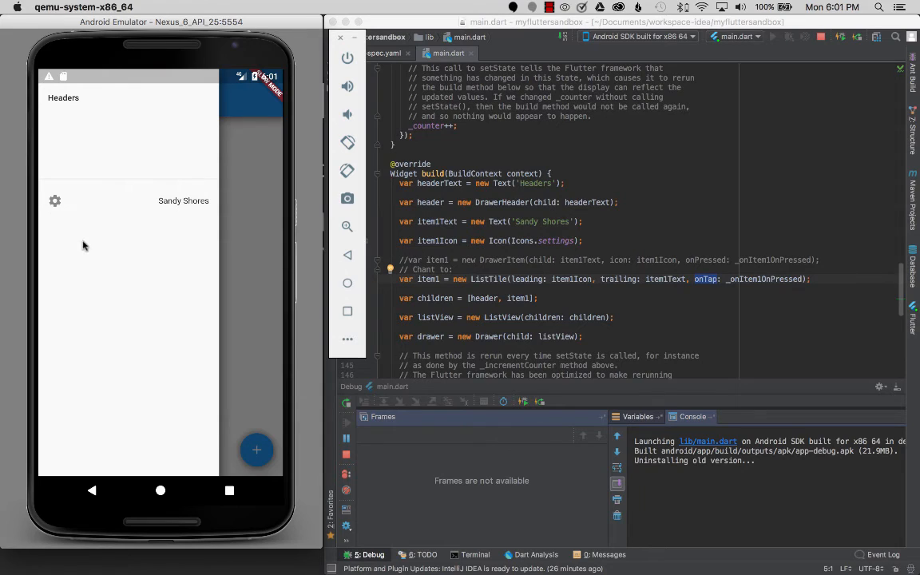
mouse_move(55, 206)
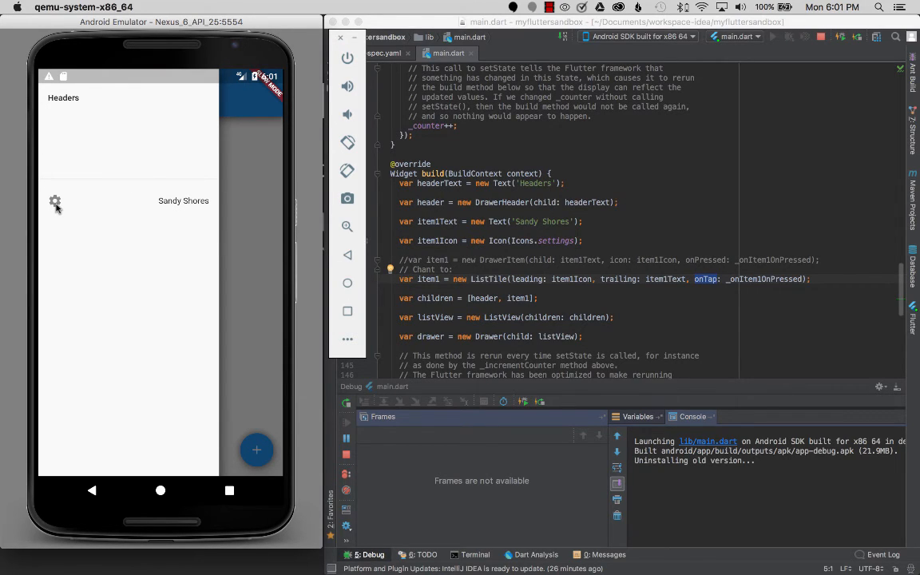
mouse_move(171, 208)
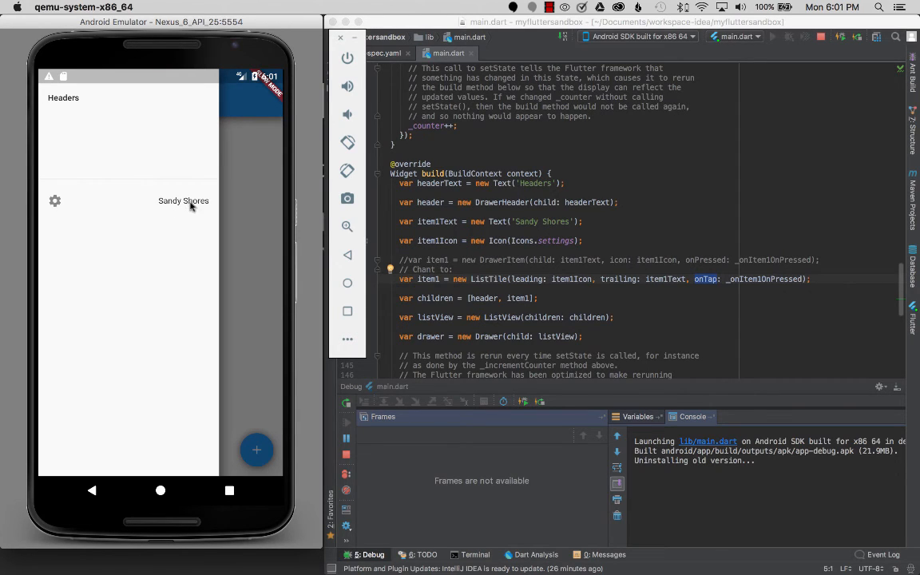
mouse_move(493, 282)
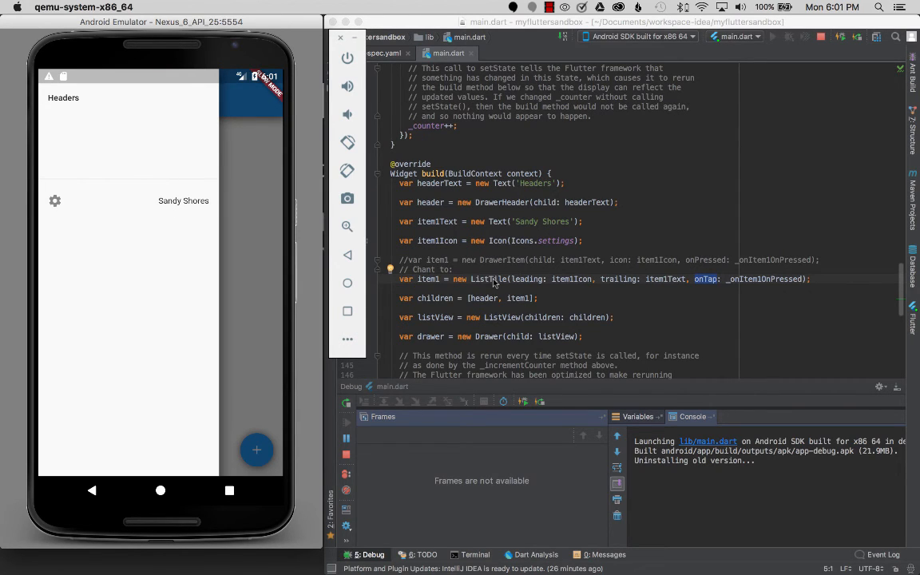
double_click(488, 279)
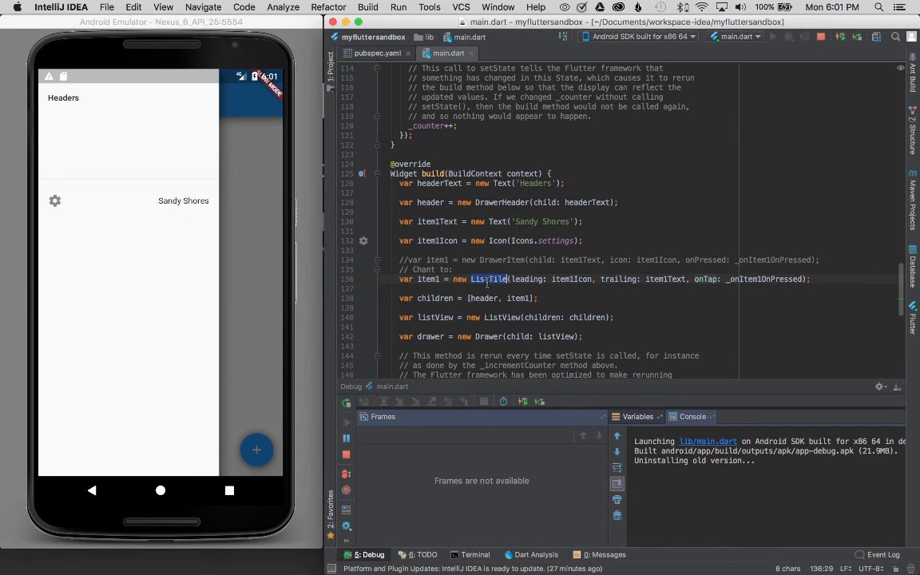